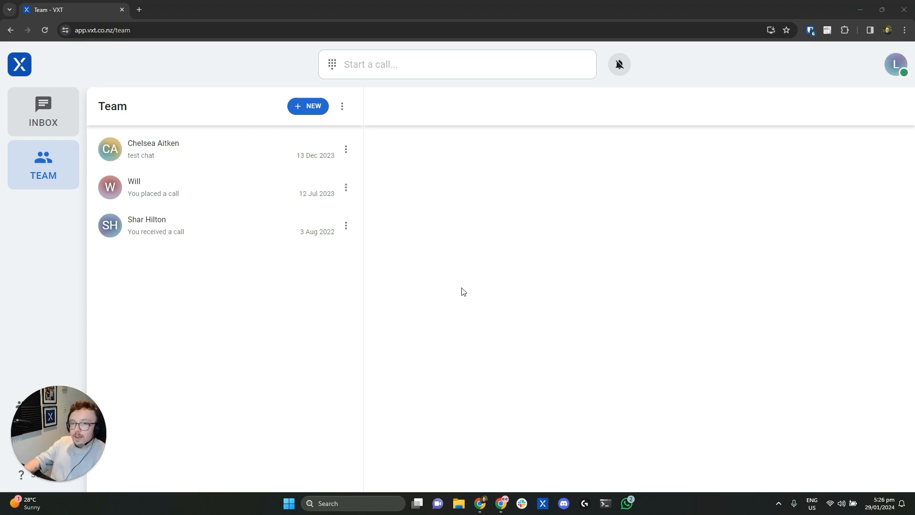
mouse_move(508, 270)
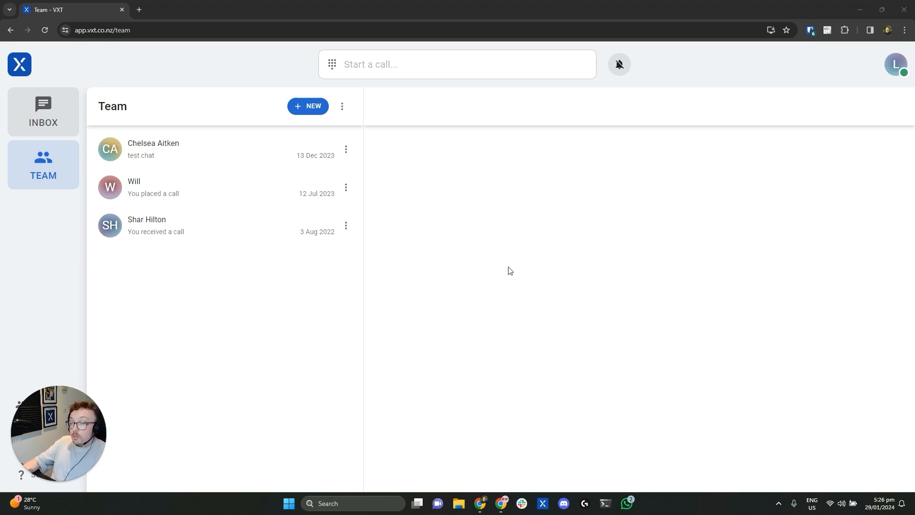
mouse_move(514, 263)
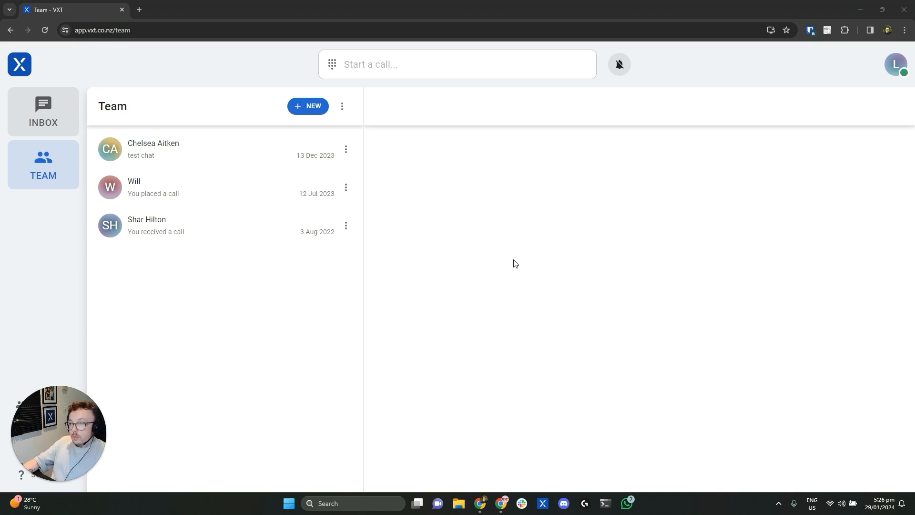
mouse_move(533, 235)
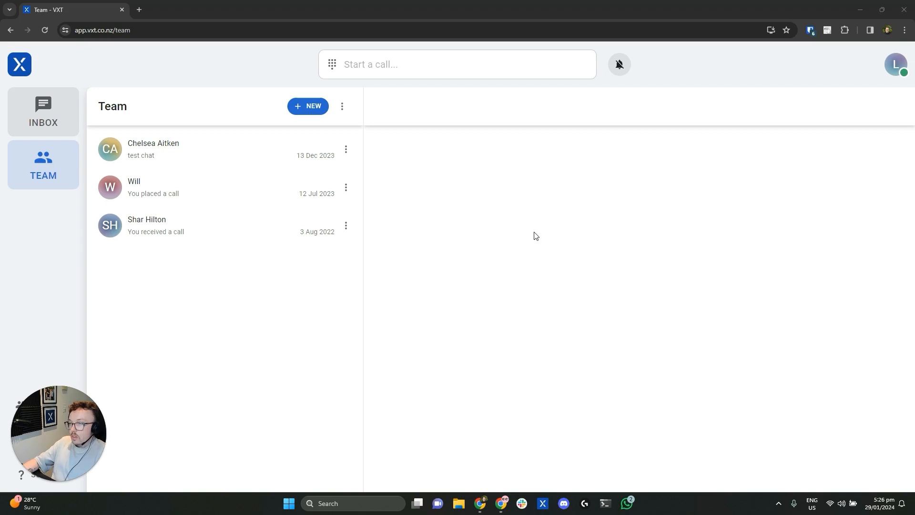
mouse_move(516, 230)
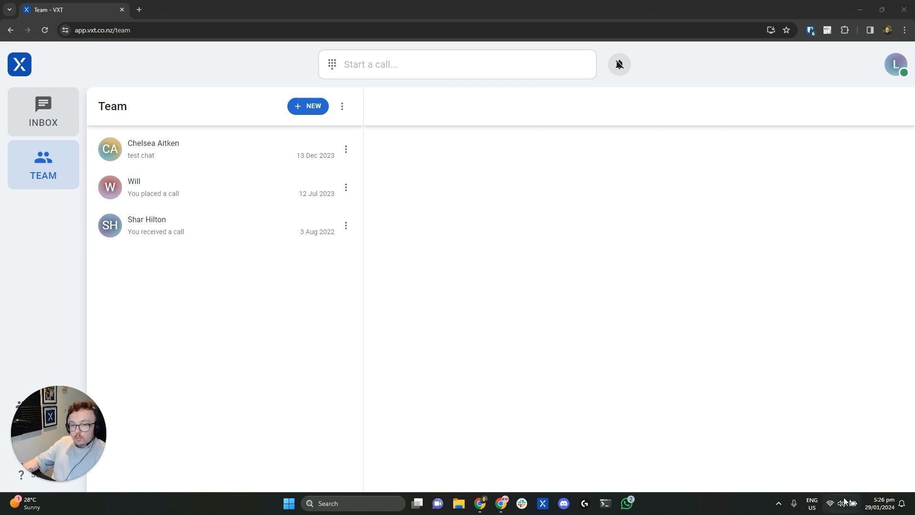
Check the system volume in quick settings, then reach the Sound page listing output and input devices
left_click(844, 503)
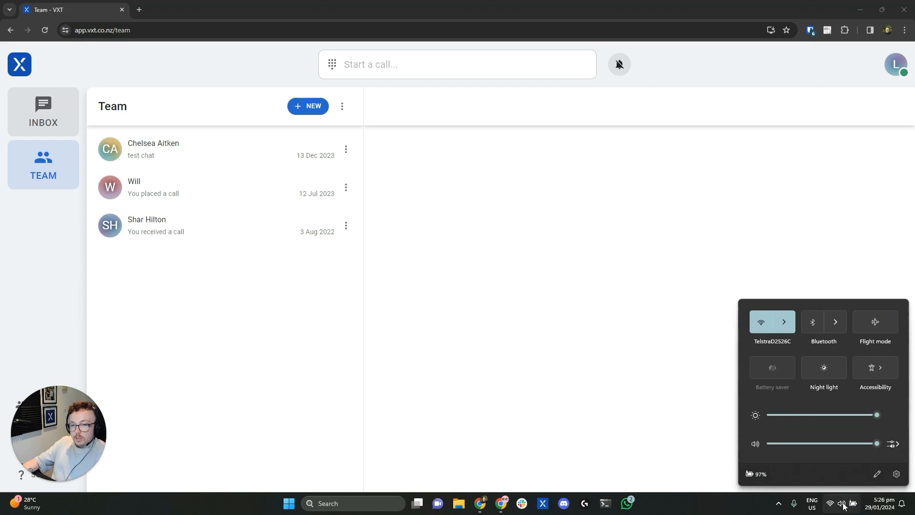
left_click_drag(876, 444, 834, 444)
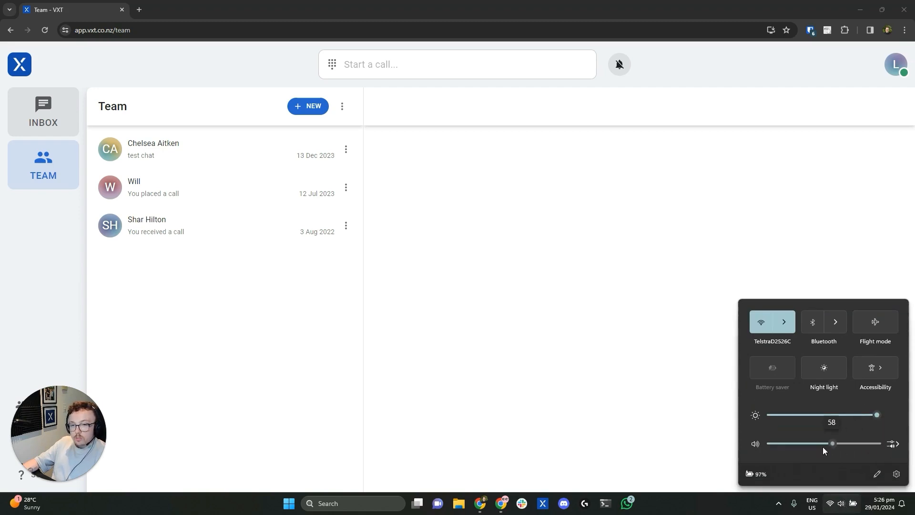
left_click_drag(833, 443, 877, 444)
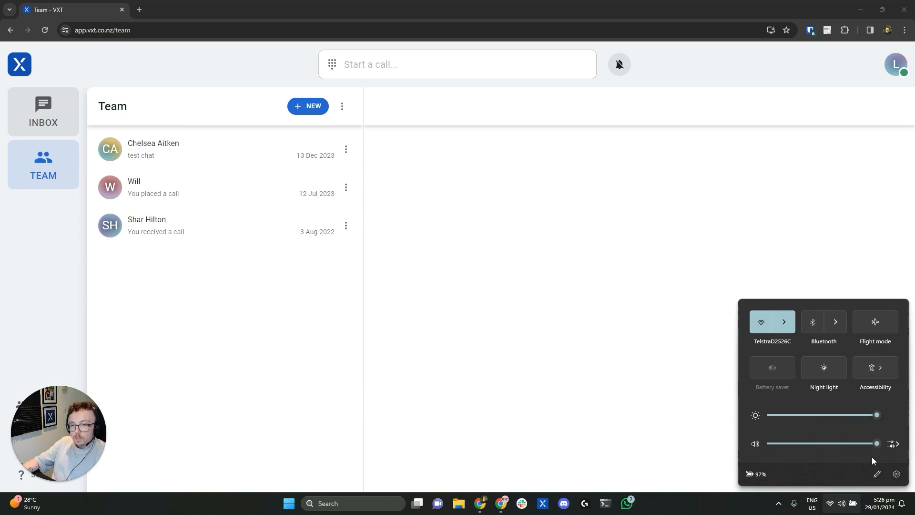
mouse_move(856, 470)
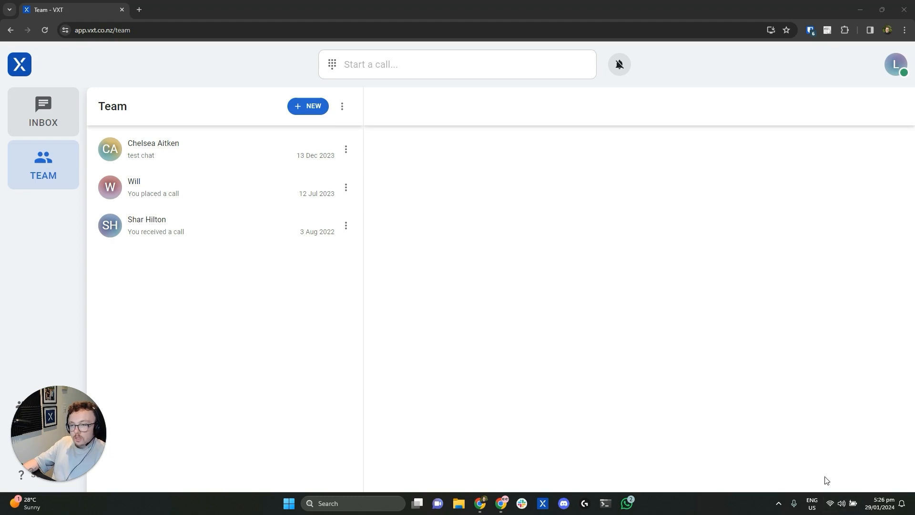
left_click(638, 507)
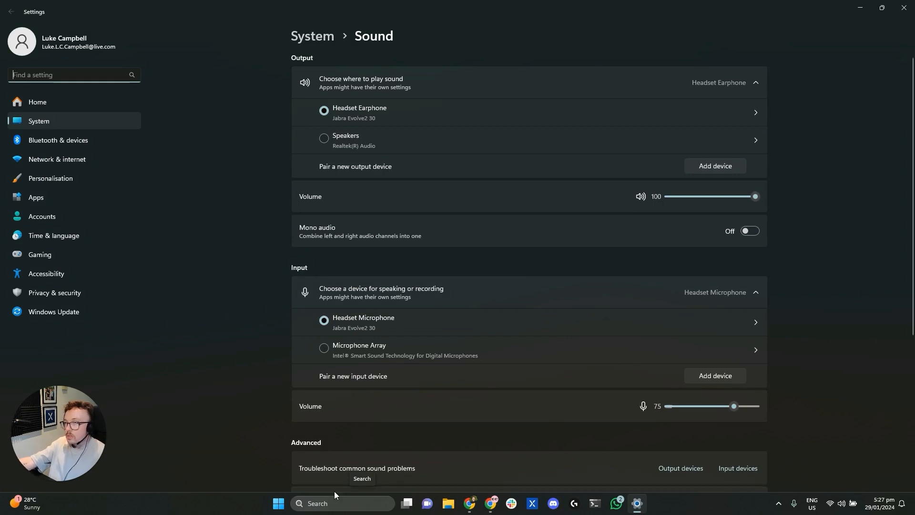
mouse_move(287, 366)
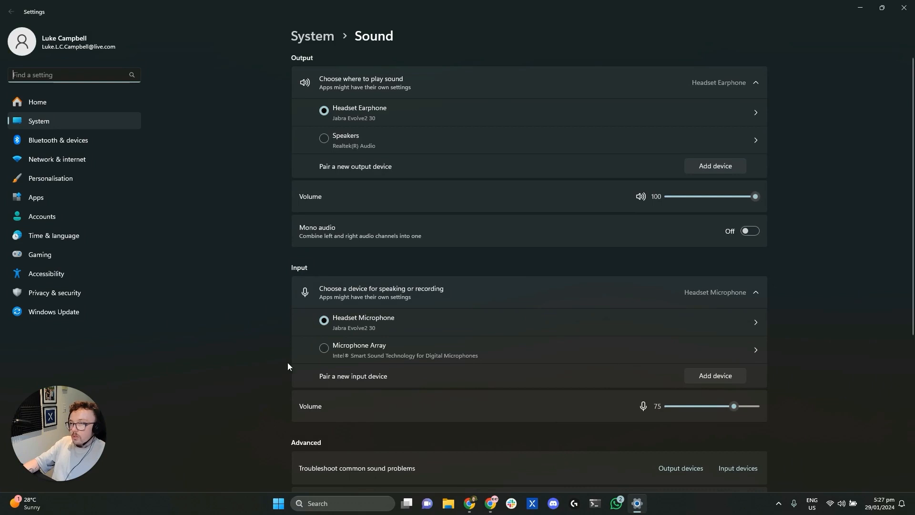
mouse_move(282, 66)
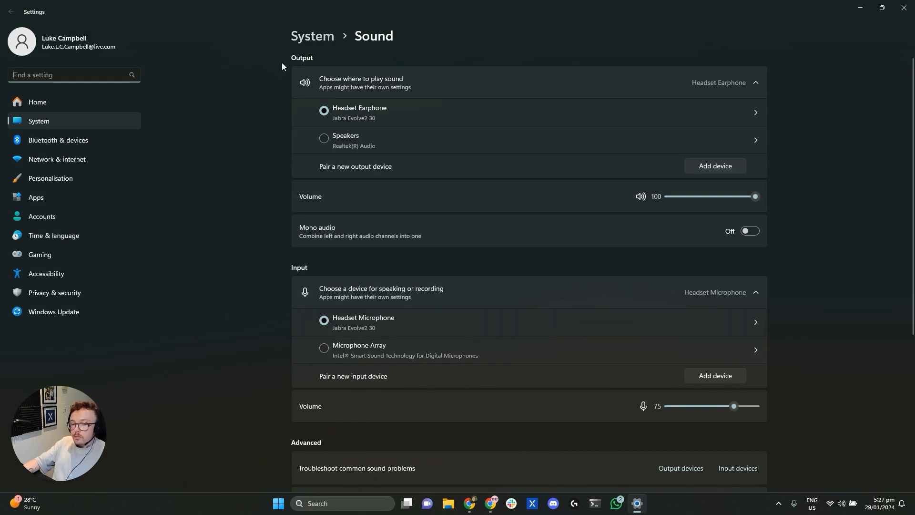
mouse_move(840, 332)
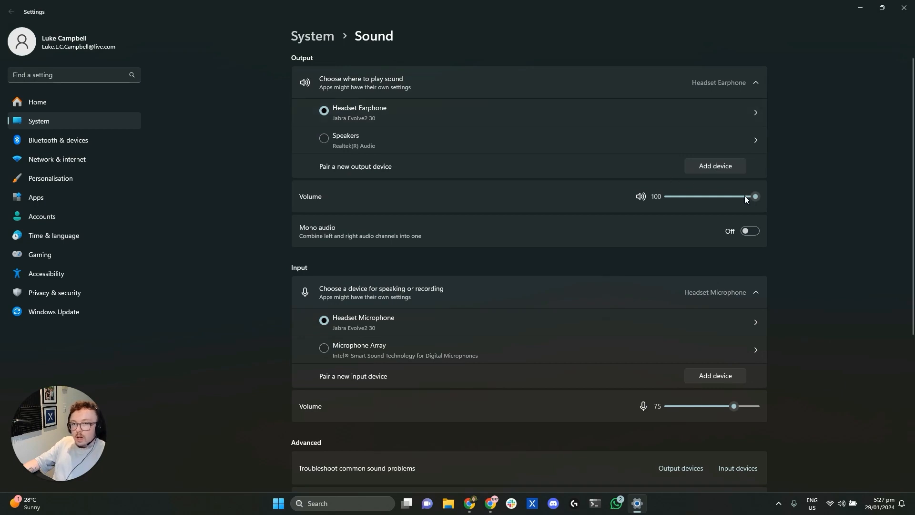
mouse_move(775, 199)
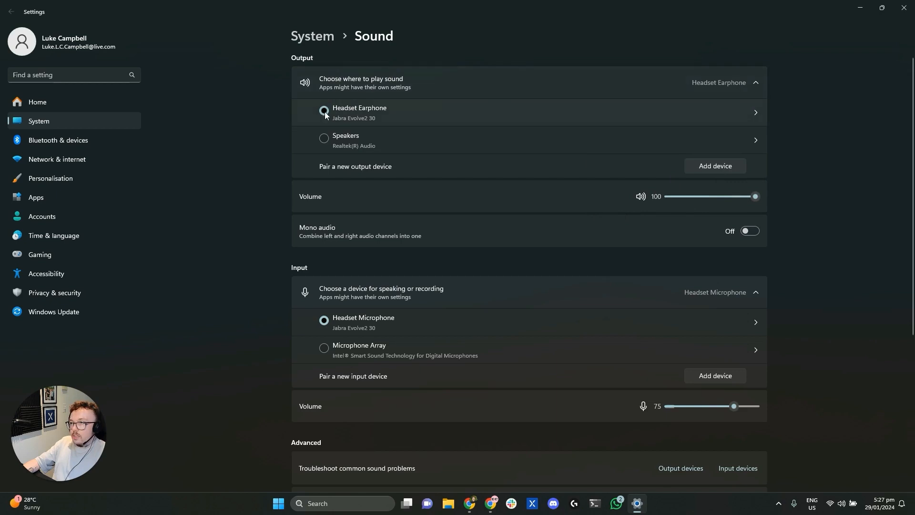
left_click(324, 112)
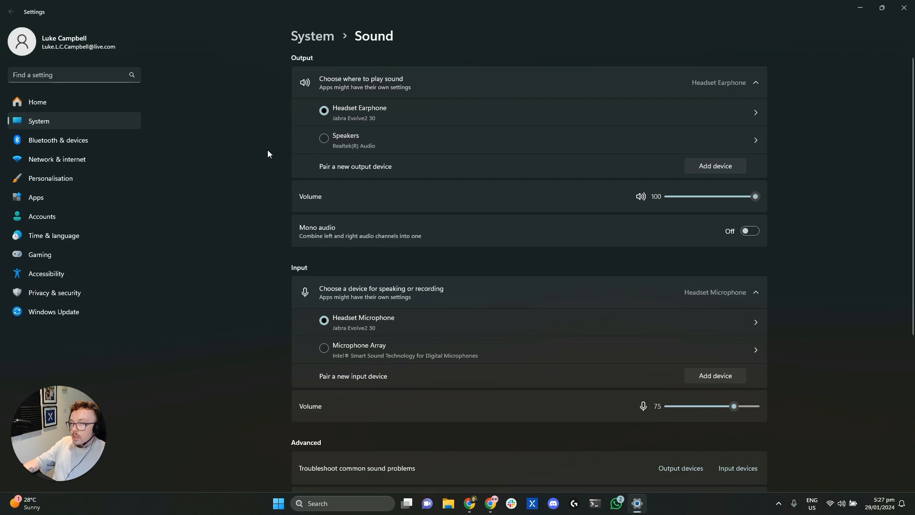
mouse_move(341, 149)
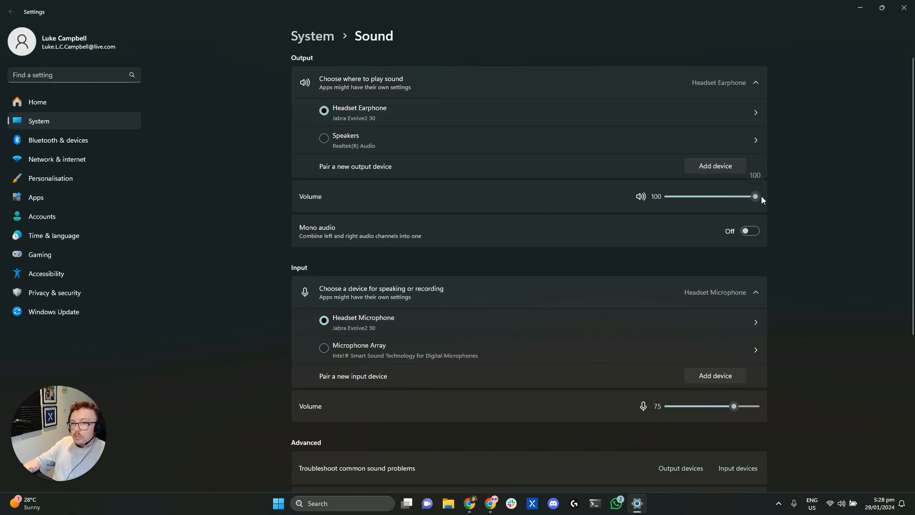
mouse_move(630, 151)
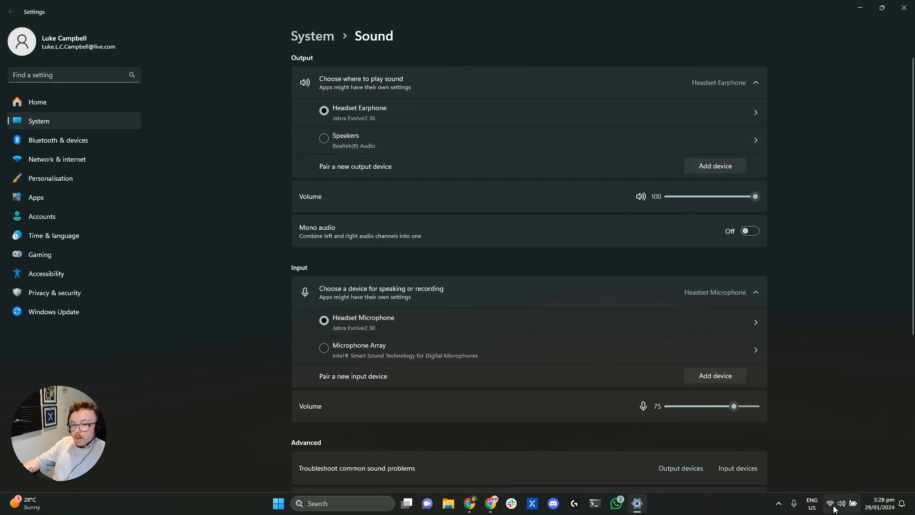
mouse_move(844, 504)
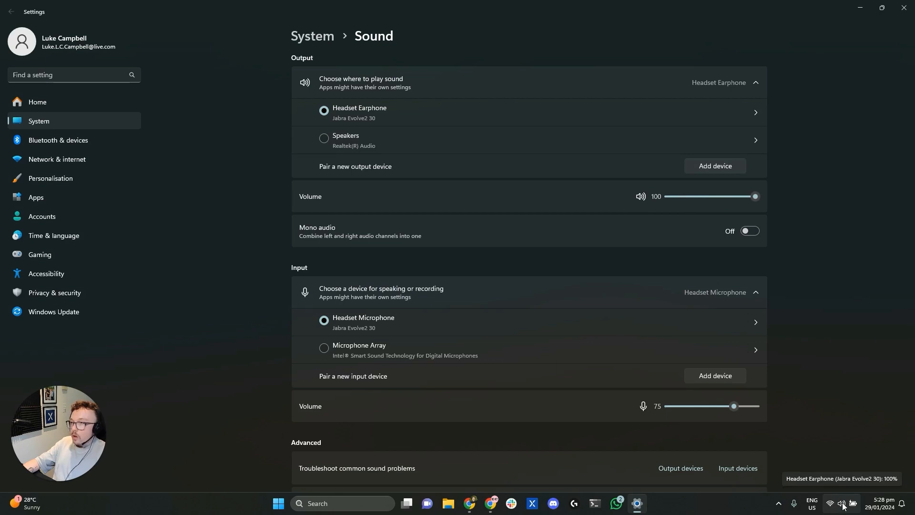
mouse_move(820, 204)
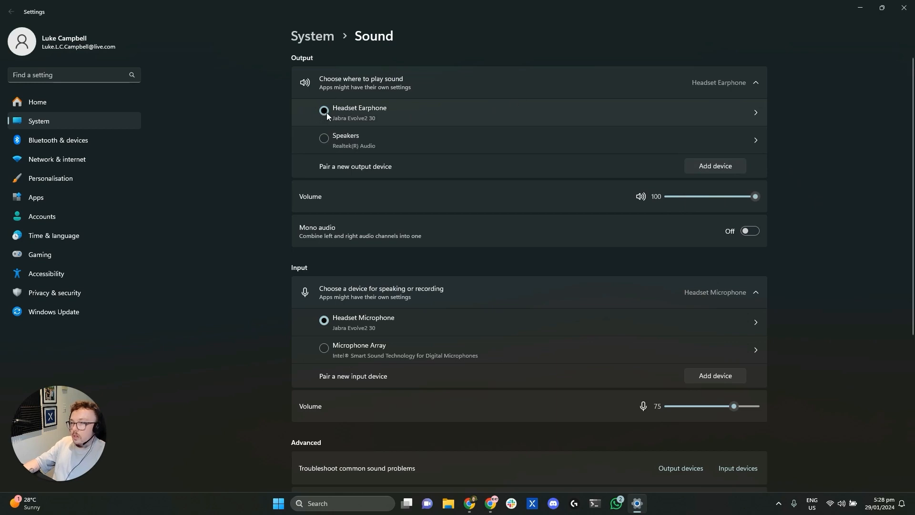
Select Speakers as the output device and drag its volume from 0 up to 100
left_click(324, 111)
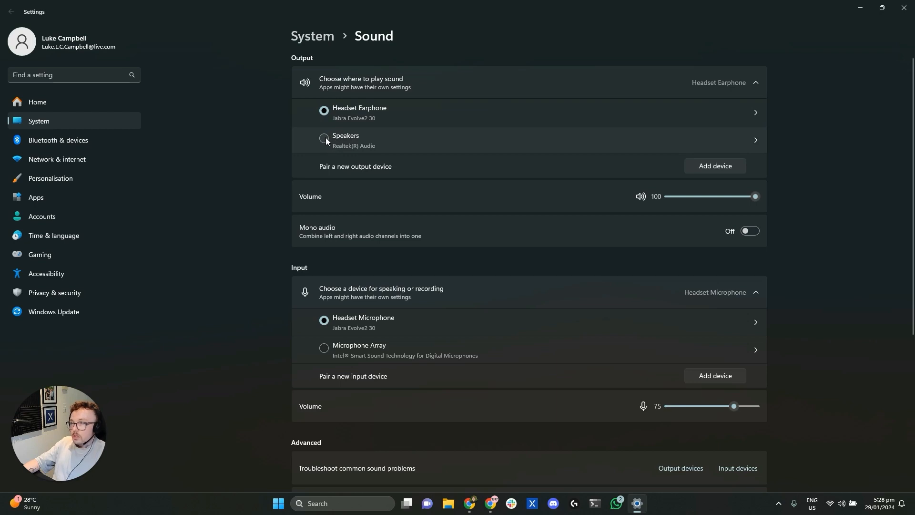
left_click(324, 139)
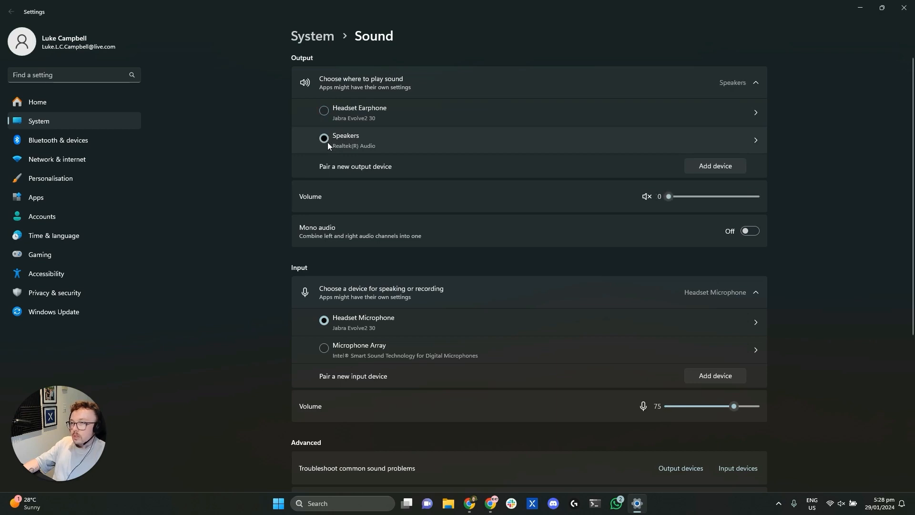
left_click(324, 139)
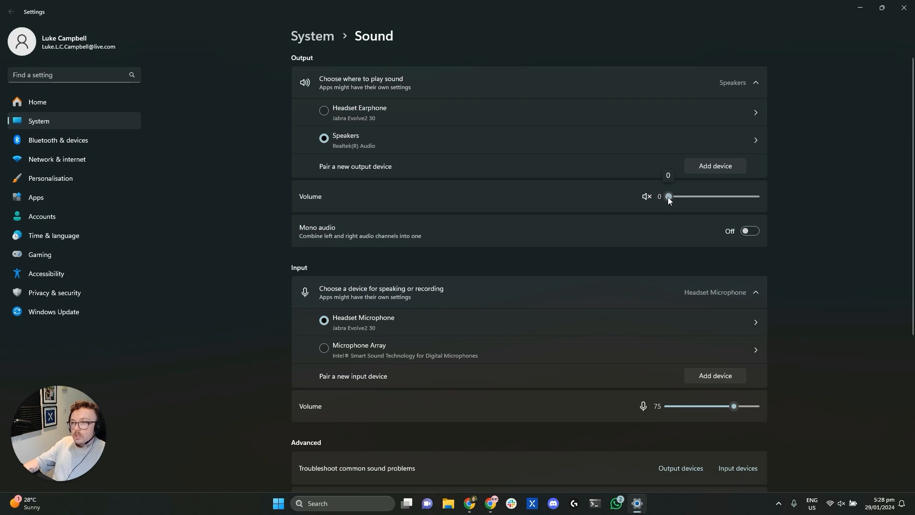
mouse_move(482, 146)
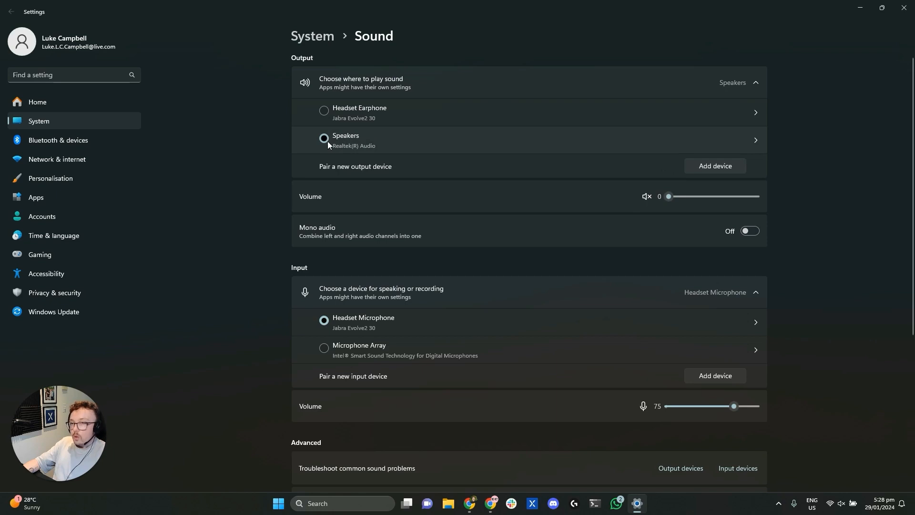
left_click_drag(669, 196, 687, 197)
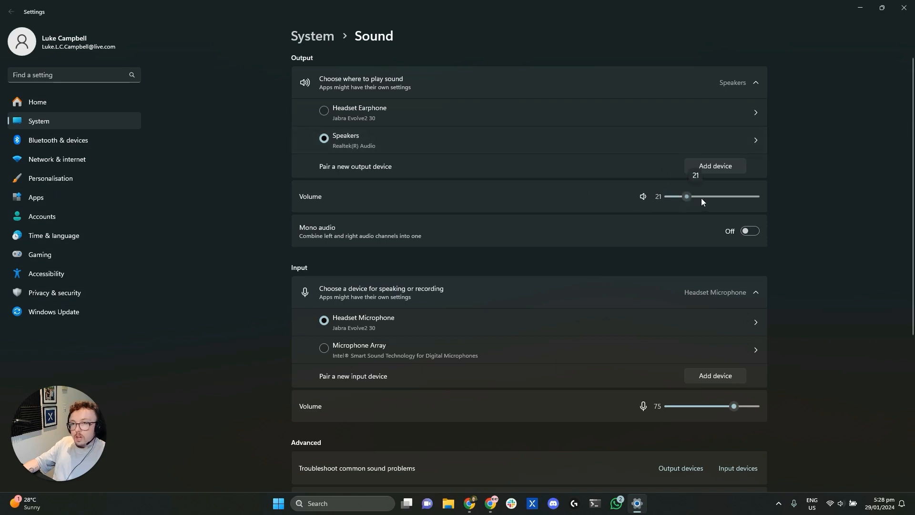
left_click_drag(687, 196, 756, 197)
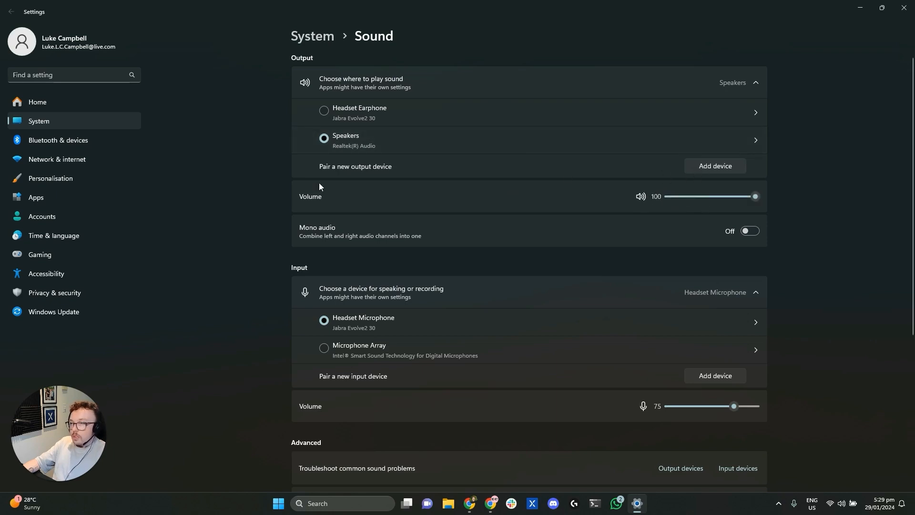